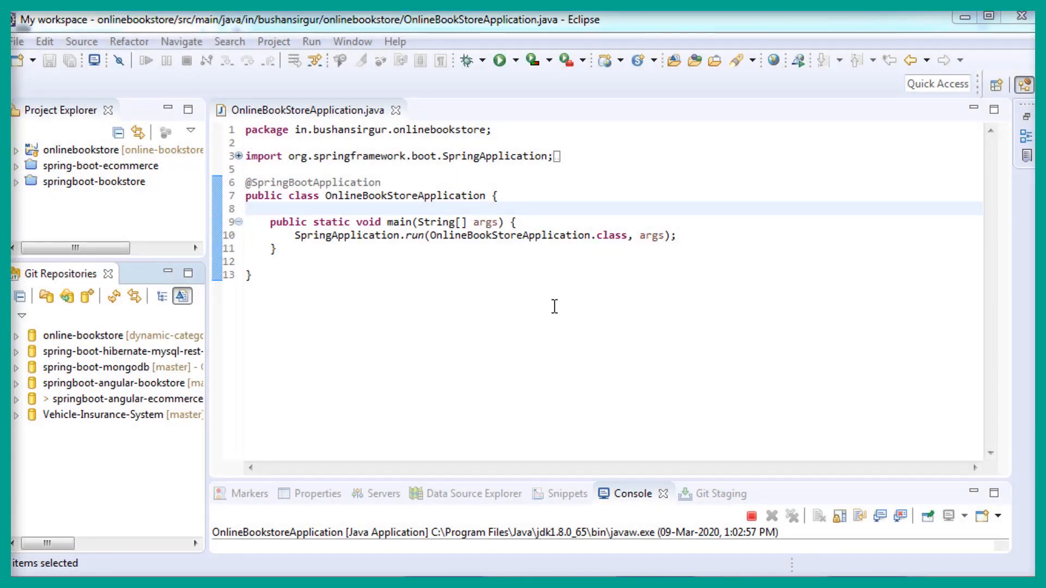
Expand online-bookstore and its Branches node to show Local and Remote Tracking branches
{"action": "left_click", "coordinate": [86, 335]}
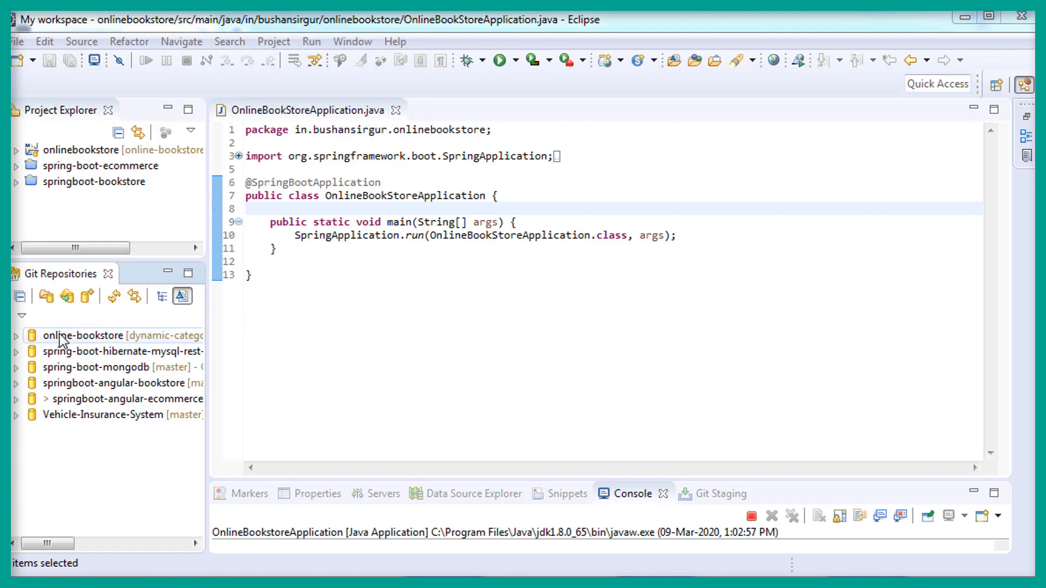
{"action": "left_click", "coordinate": [16, 335]}
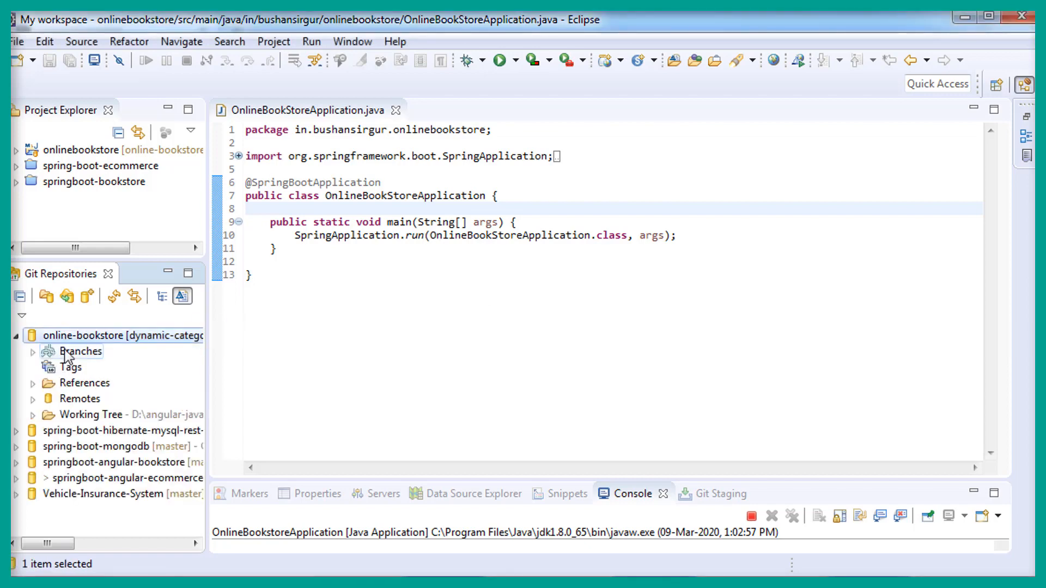
{"action": "left_click", "coordinate": [33, 351]}
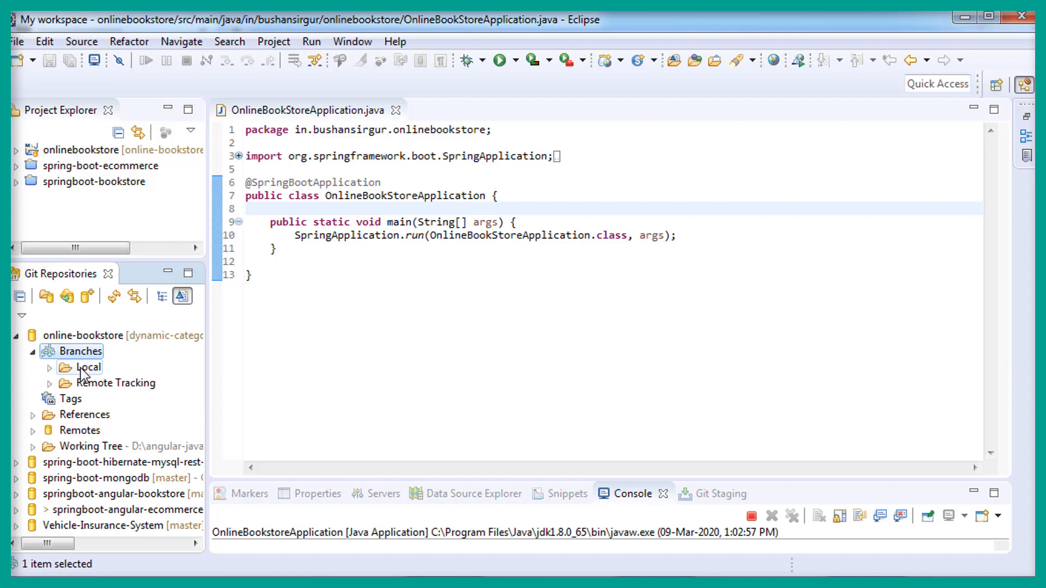
{"action": "left_click", "coordinate": [64, 367]}
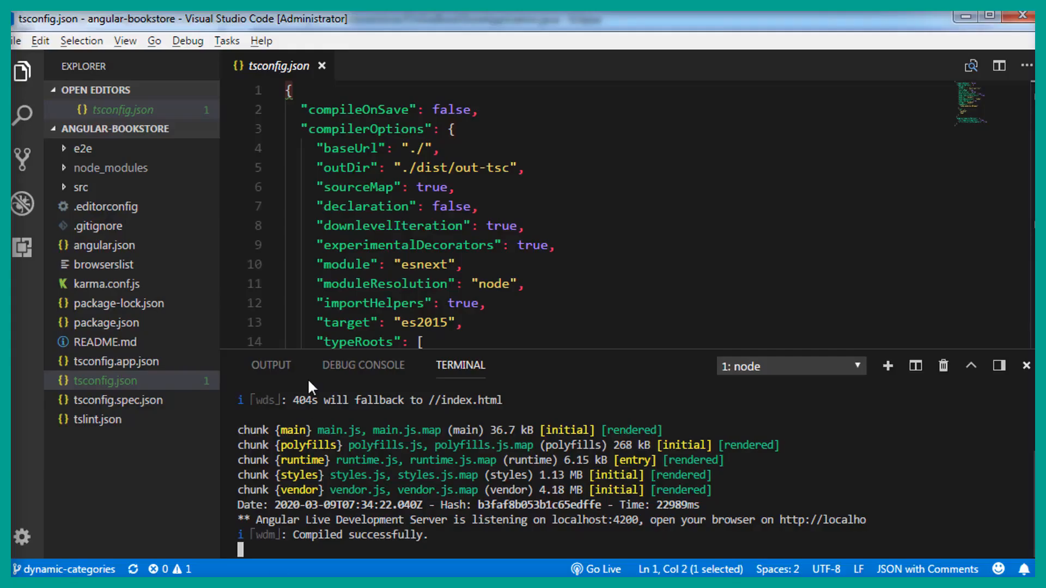
Close the tsconfig.json editor tab
{"action": "left_click", "coordinate": [322, 66]}
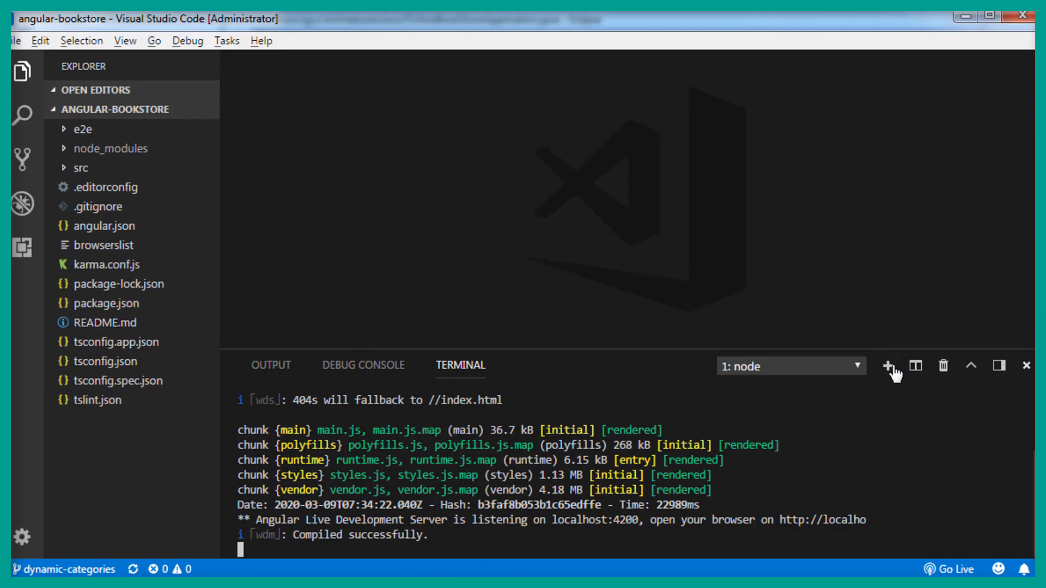
Run 'ng g c components/bookCategory --spec false' in a new cmd terminal
{"action": "left_click", "coordinate": [888, 367]}
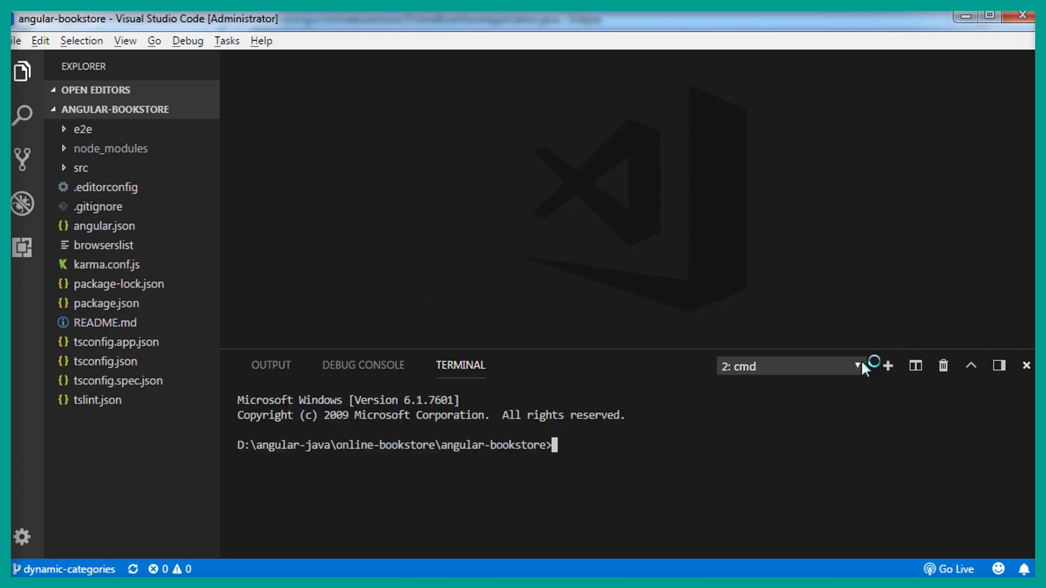
{"action": "mouse_move", "coordinate": [597, 451]}
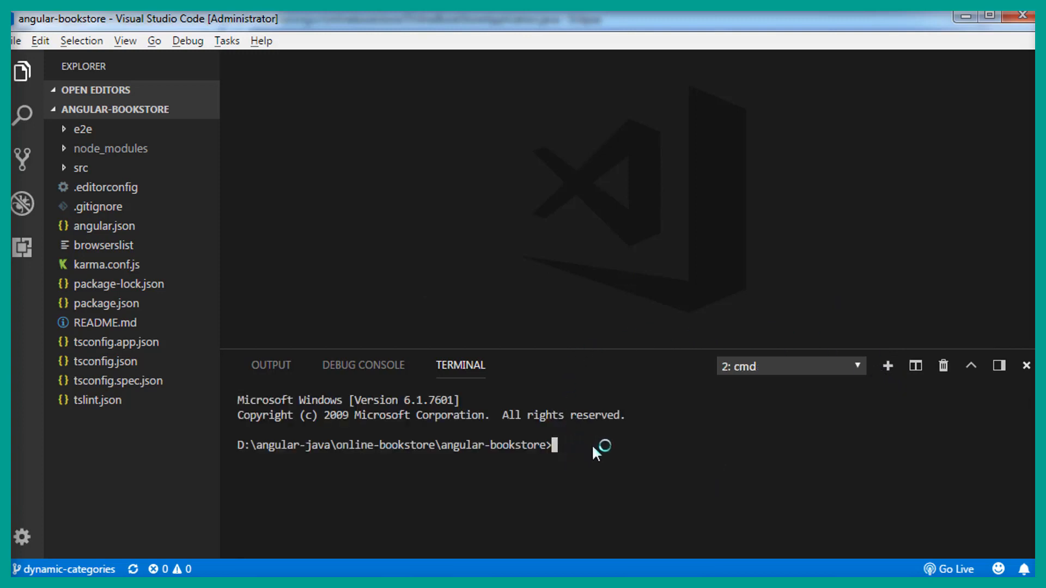
{"action": "type", "text": "cl"}
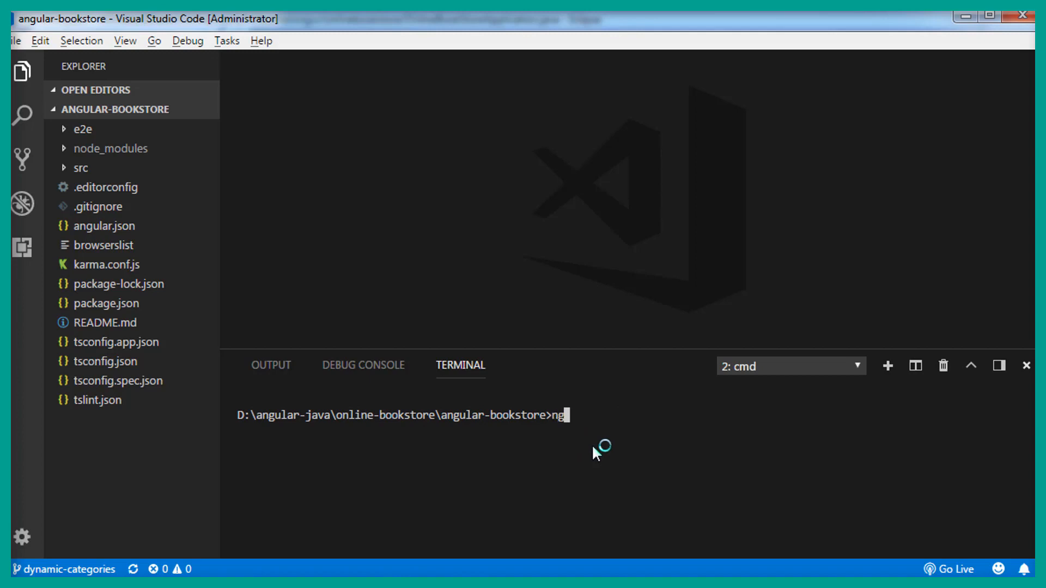
{"action": "type", "text": "g"}
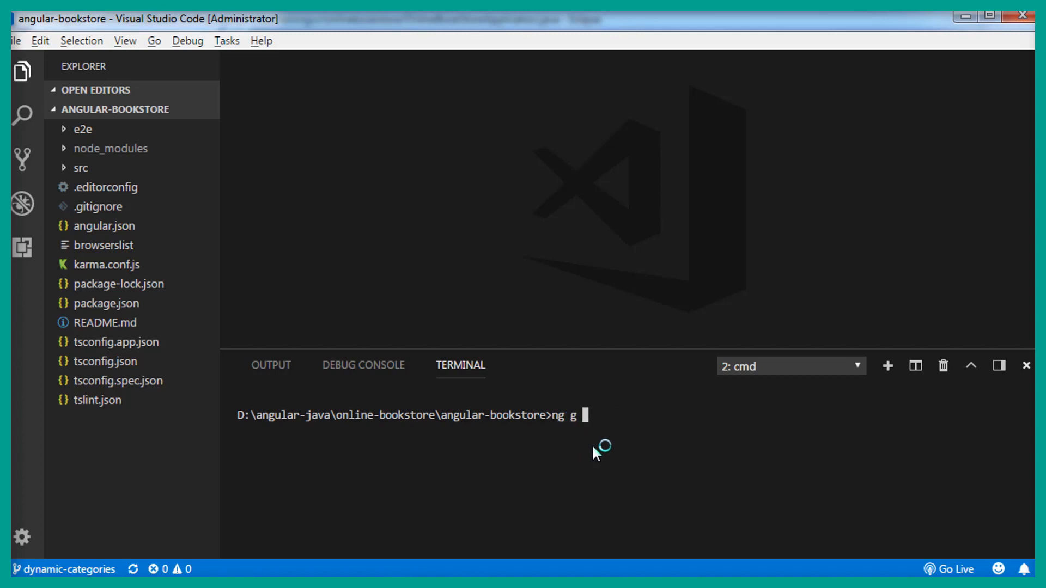
{"action": "type", "text": "c"}
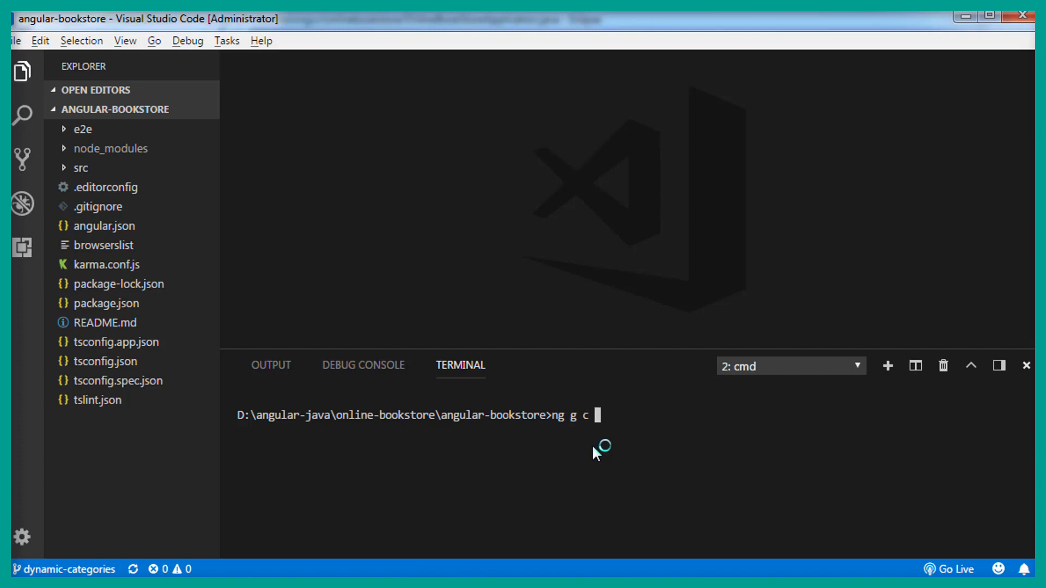
{"action": "type", "text": "components/"}
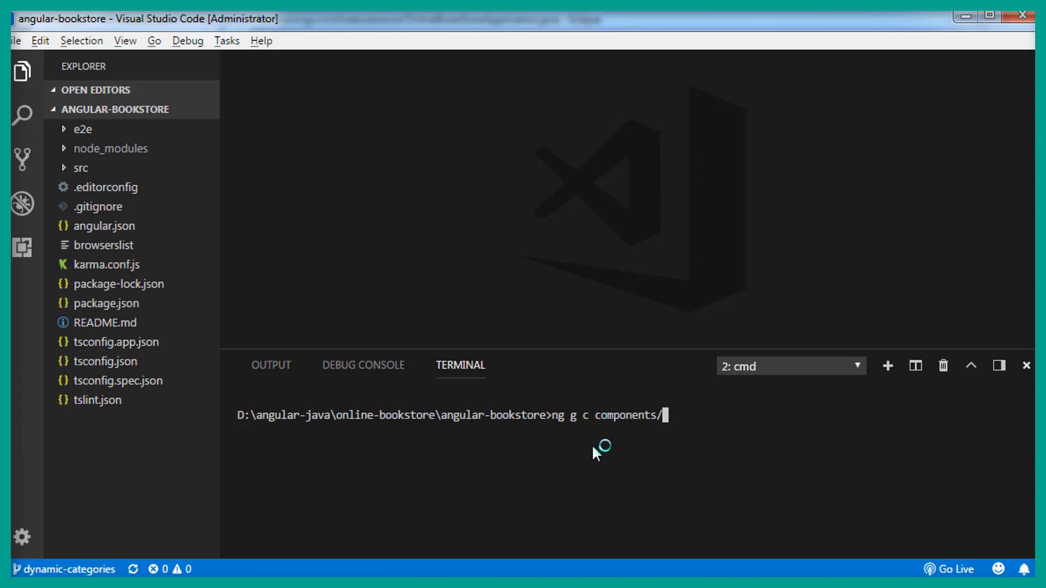
{"action": "type", "text": "bookCategory --"}
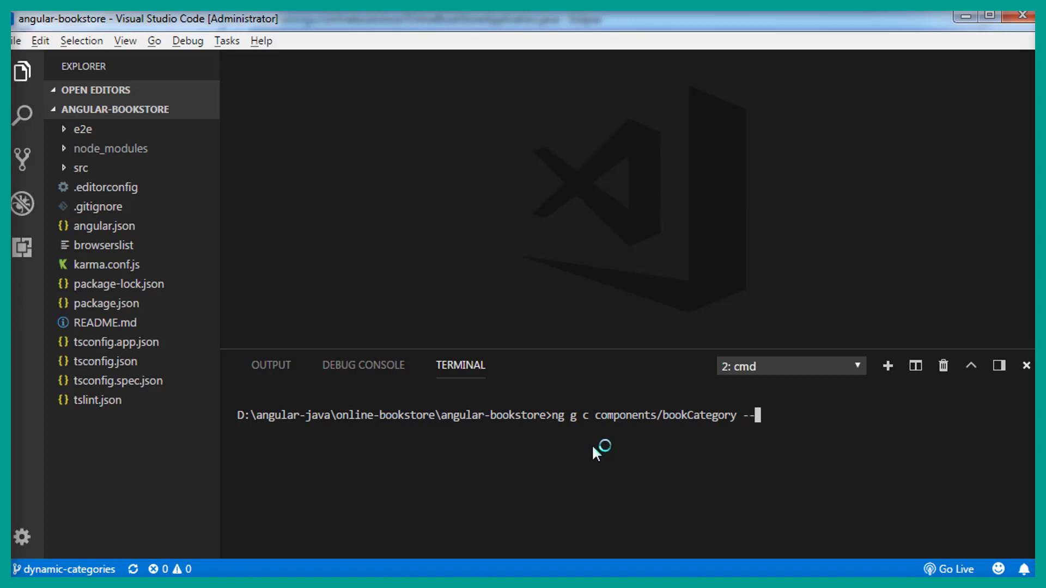
{"action": "type", "text": "spec f"}
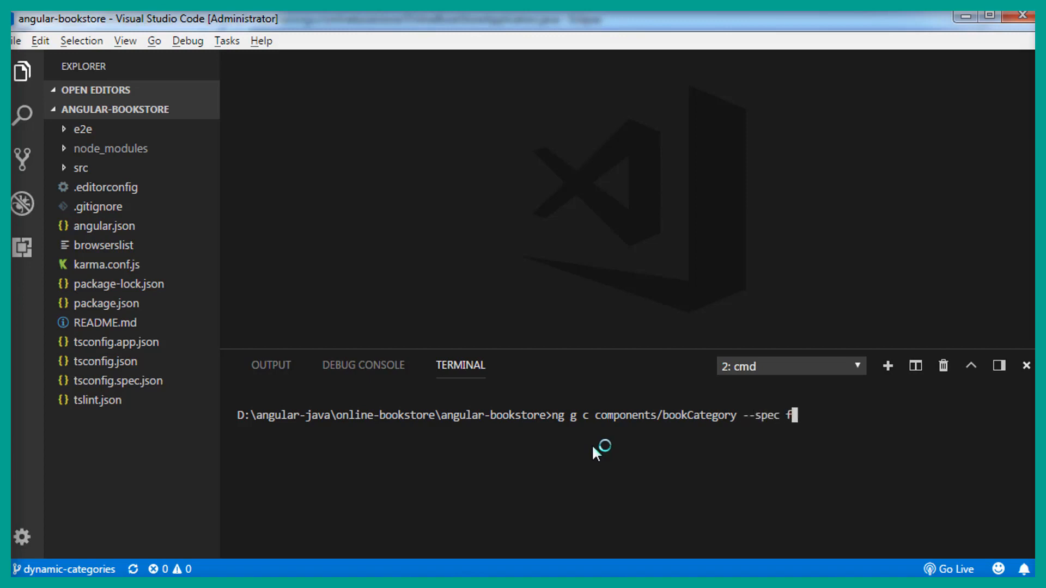
{"action": "type", "text": "alse"}
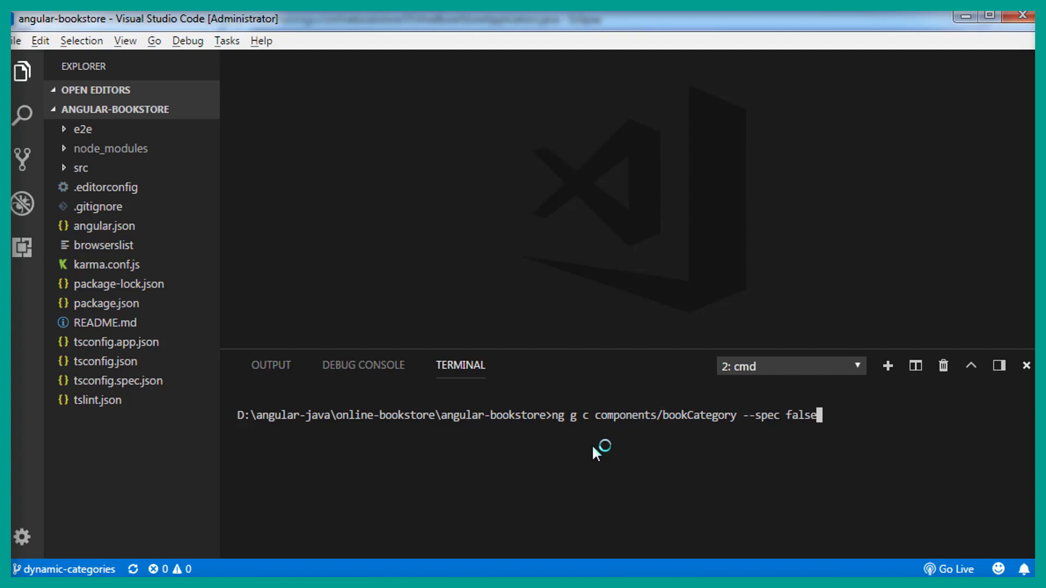
{"action": "key", "text": "enter"}
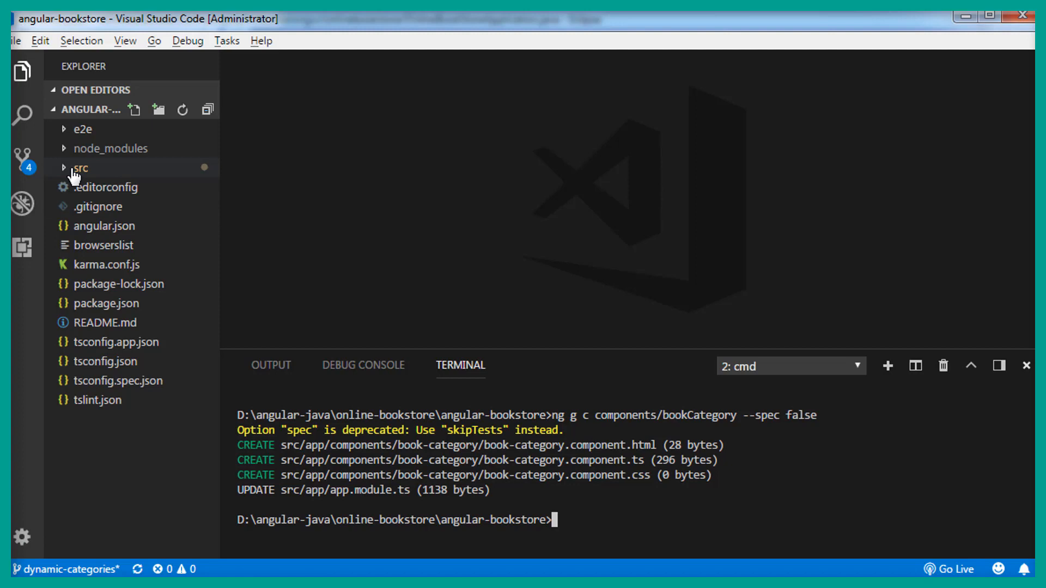
Expand src > app > components > book-category, widen the sidebar, and open book-category.component.html
{"action": "left_click", "coordinate": [80, 167]}
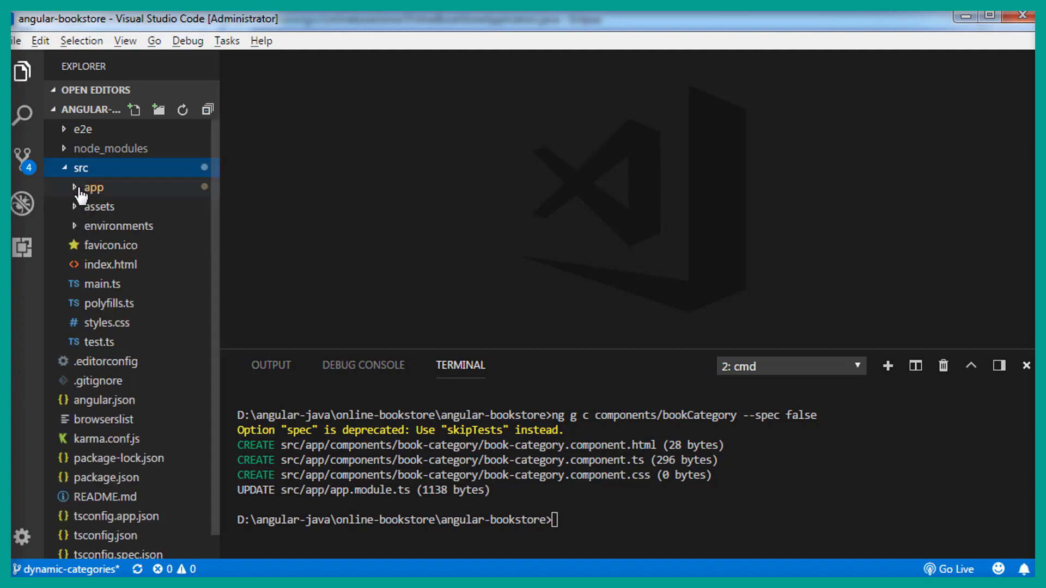
{"action": "left_click", "coordinate": [94, 187]}
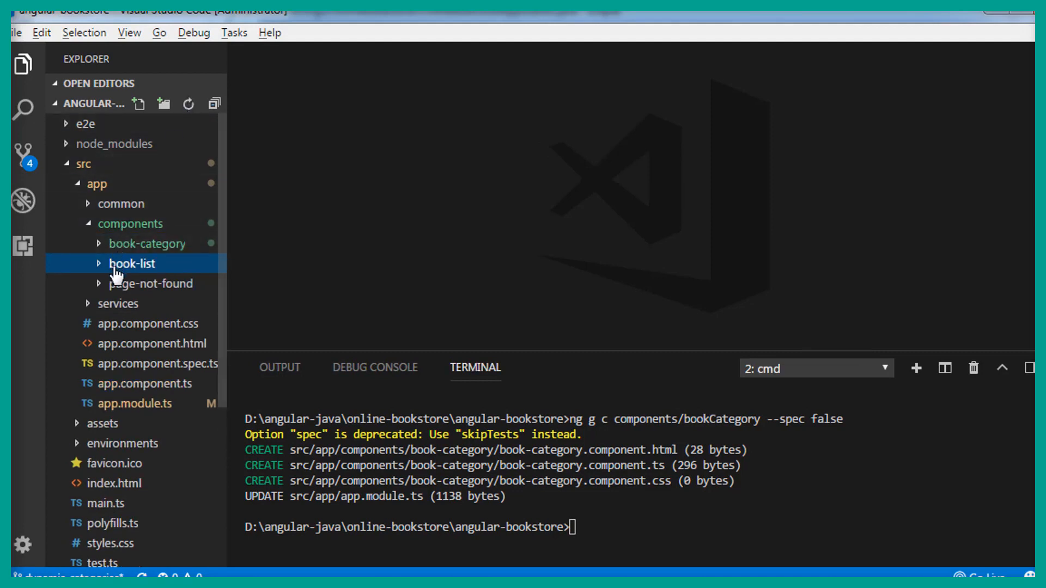
{"action": "left_click", "coordinate": [147, 244]}
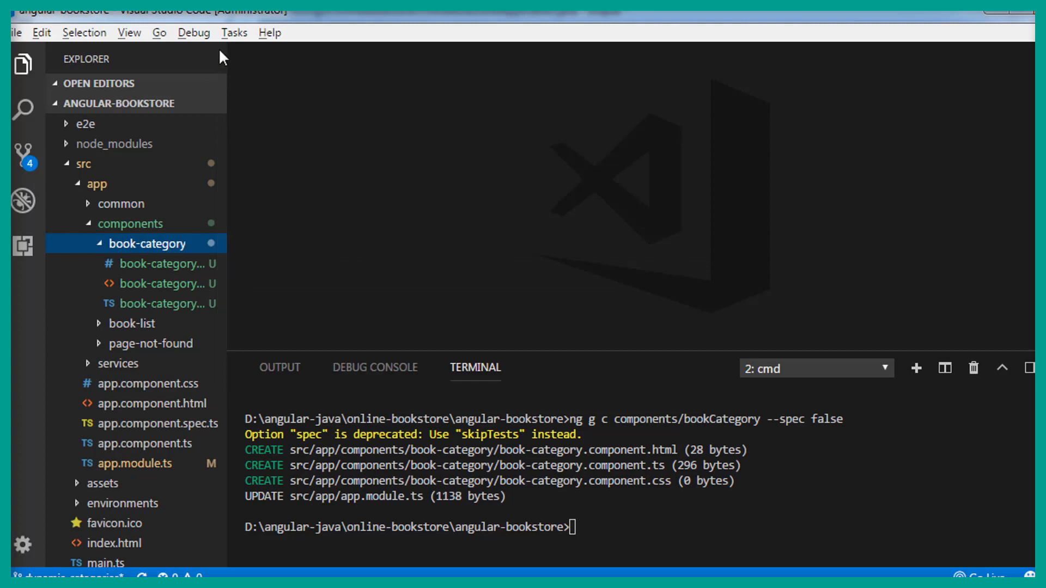
{"action": "left_click_drag", "start_coordinate": [227, 59], "coordinate": [273, 59]}
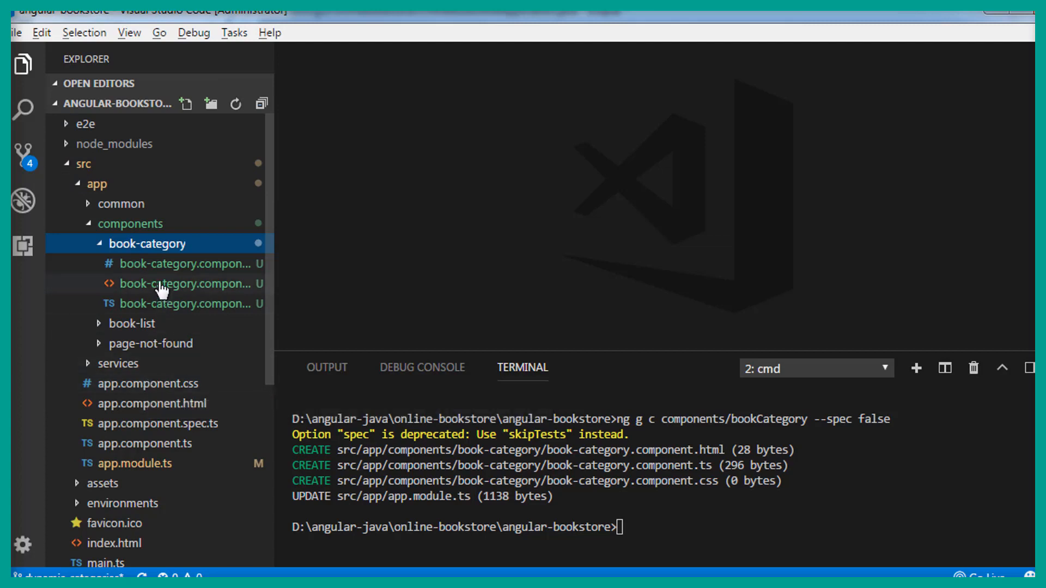
{"action": "left_click", "coordinate": [186, 283]}
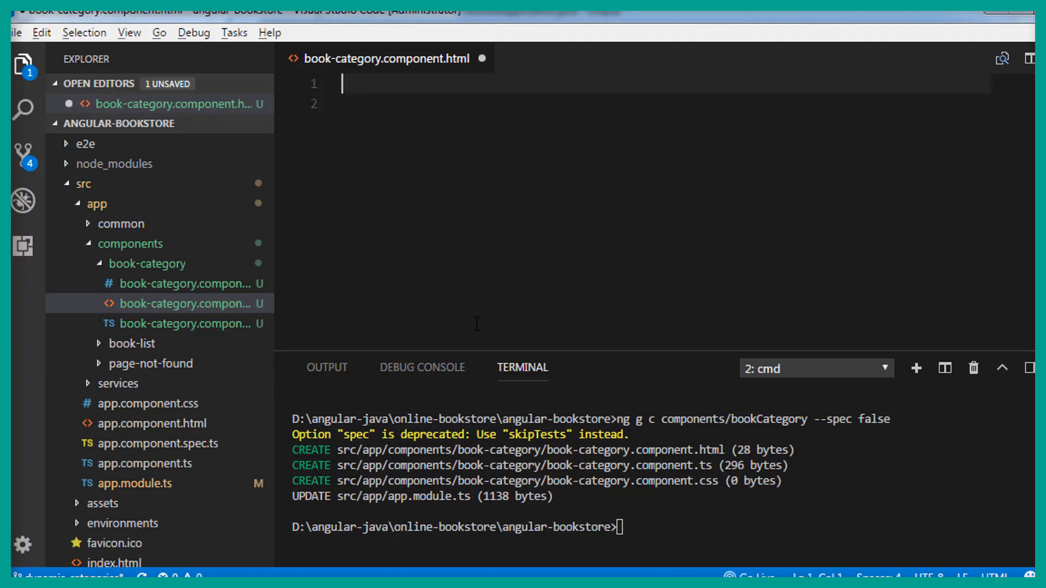
Open book-grid.component.html via quick open
{"action": "key", "text": "ctrl+p"}
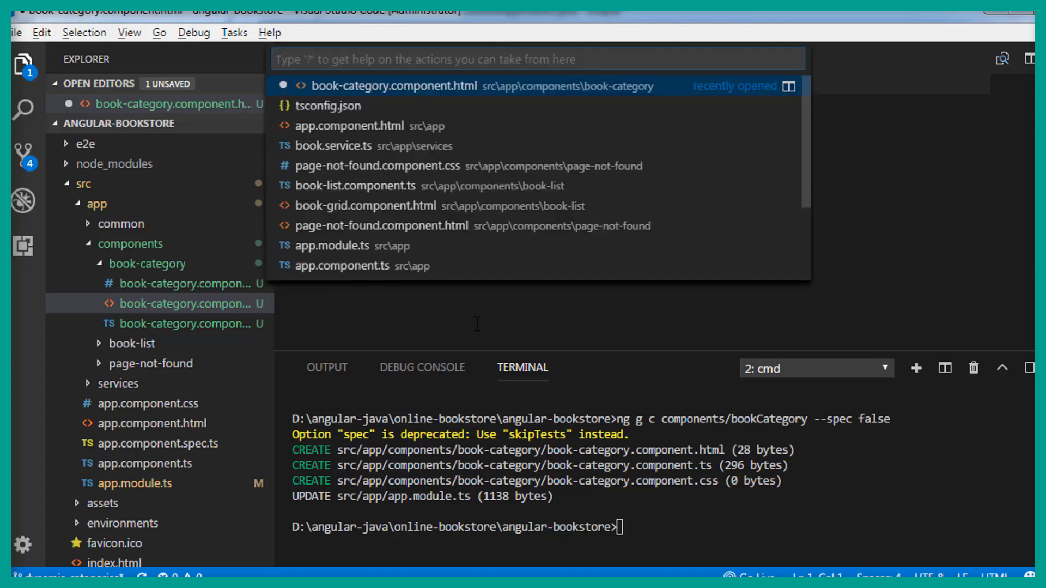
{"action": "type", "text": "b"}
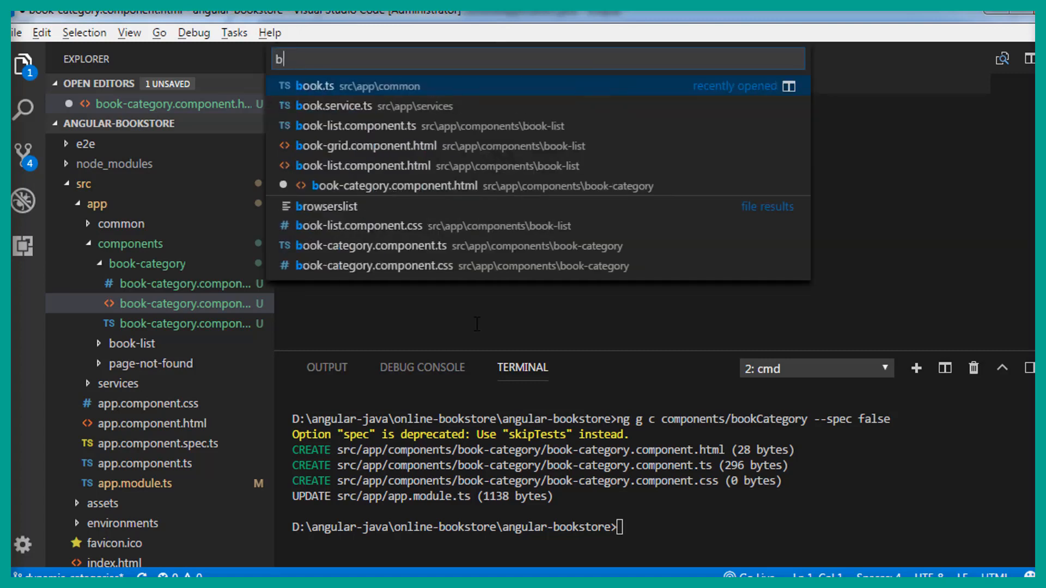
{"action": "type", "text": "ook"}
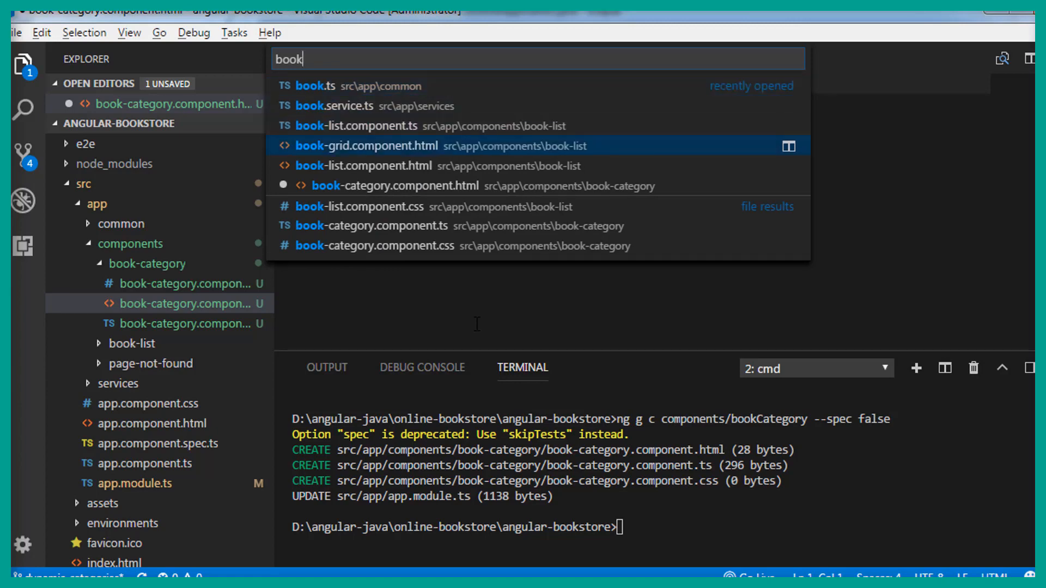
{"action": "left_click", "coordinate": [366, 145]}
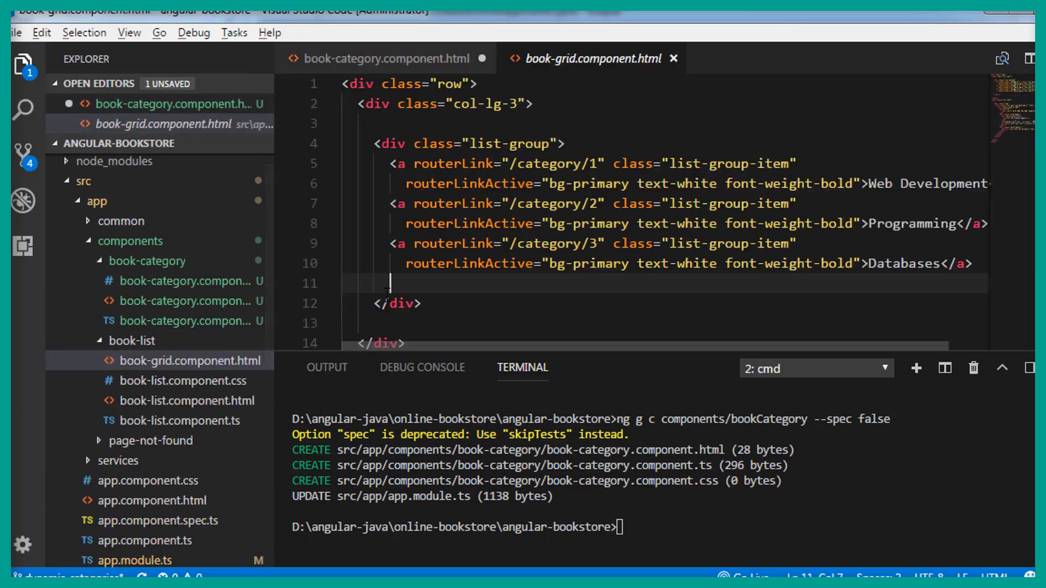
Remove the list-group category links from book-grid's col-lg-3 column, leaving its line empty
{"action": "scroll", "scroll_direction": "down", "scroll_amount": 3}
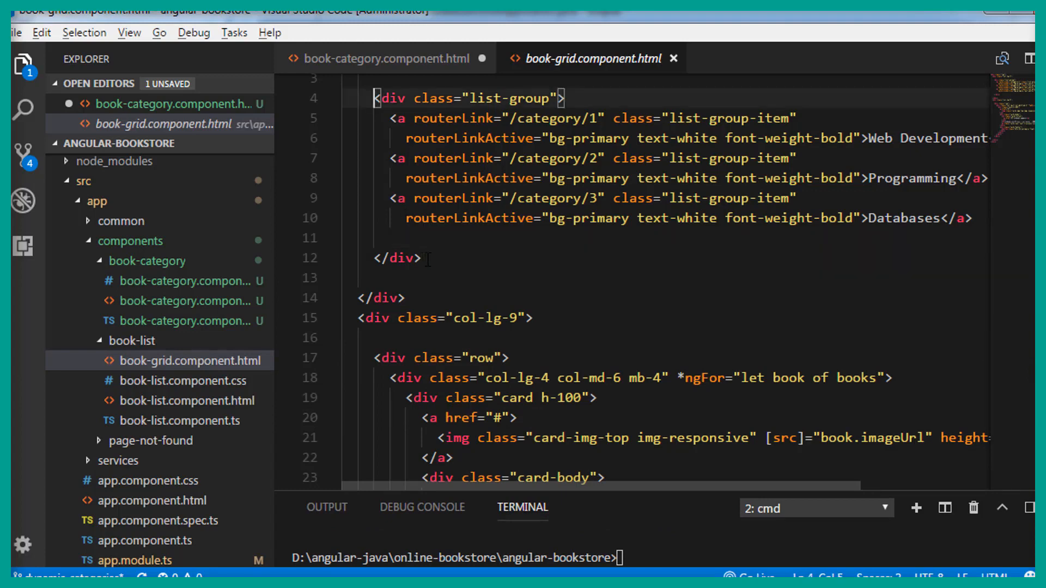
{"action": "left_click_drag", "start_coordinate": [374, 98], "coordinate": [422, 259]}
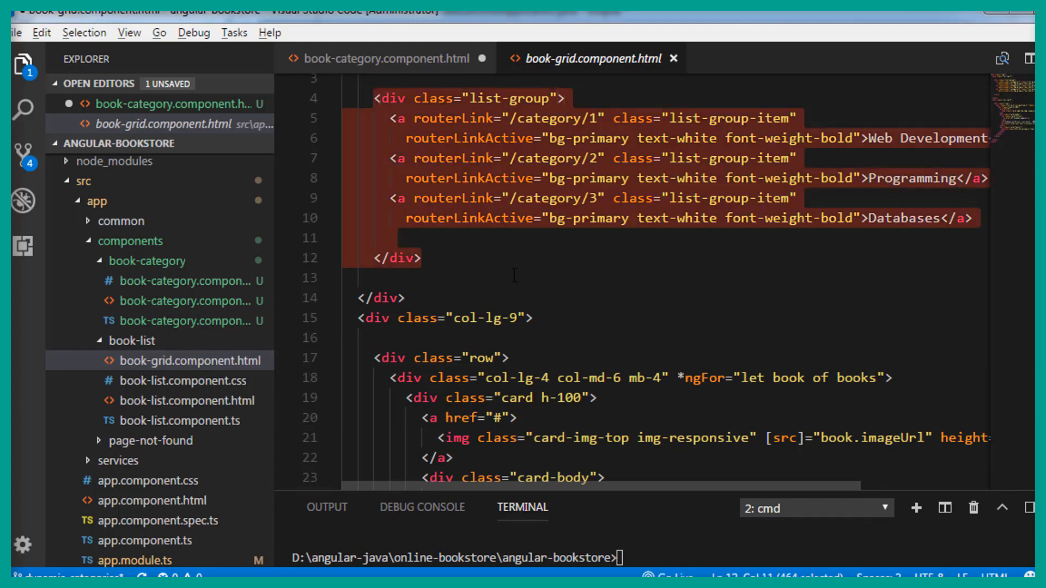
{"action": "key", "text": "Delete"}
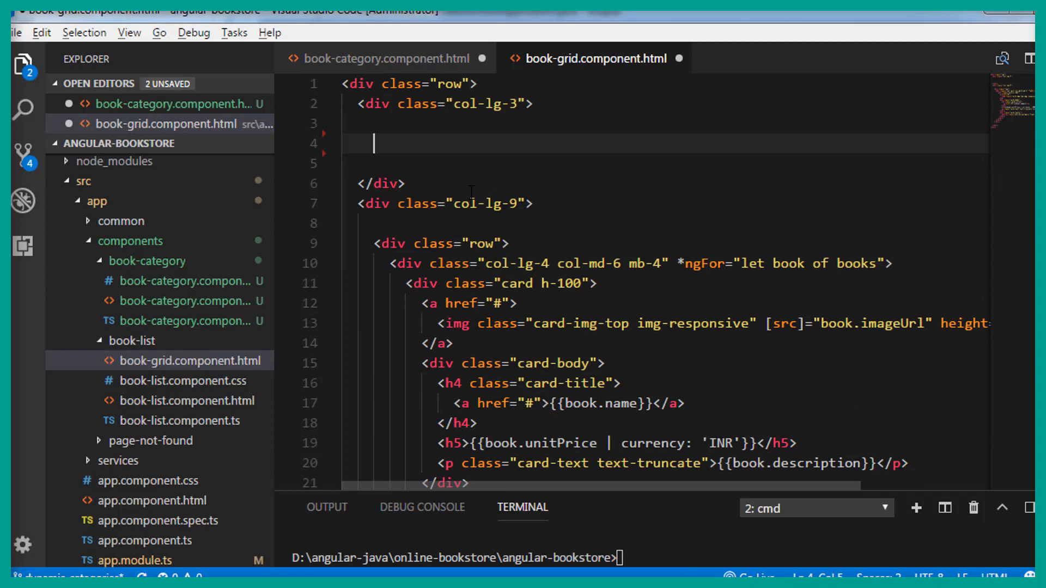
{"action": "left_click", "coordinate": [386, 58]}
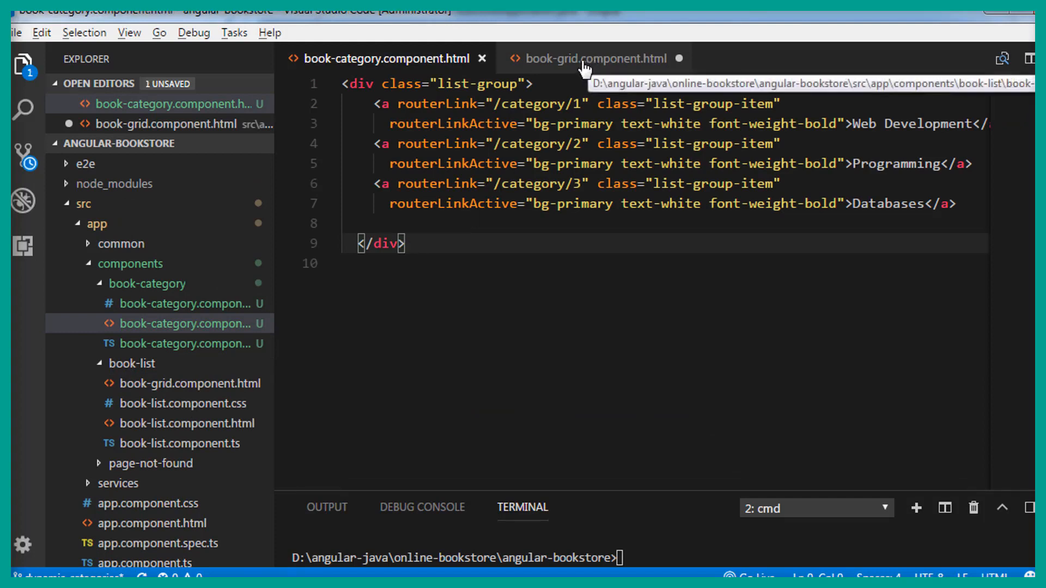
{"action": "left_click", "coordinate": [592, 59]}
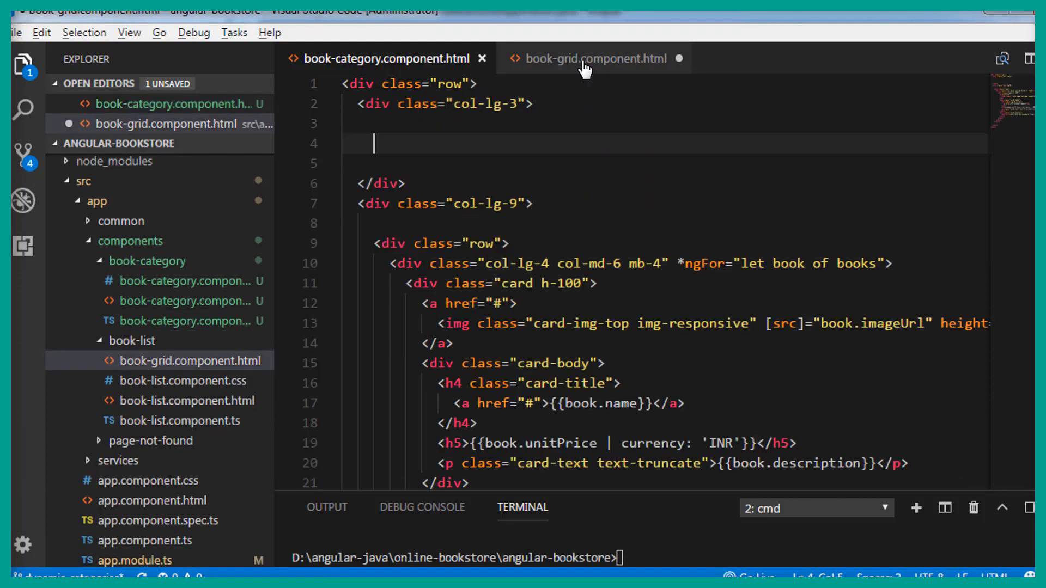
{"action": "left_click", "coordinate": [594, 58]}
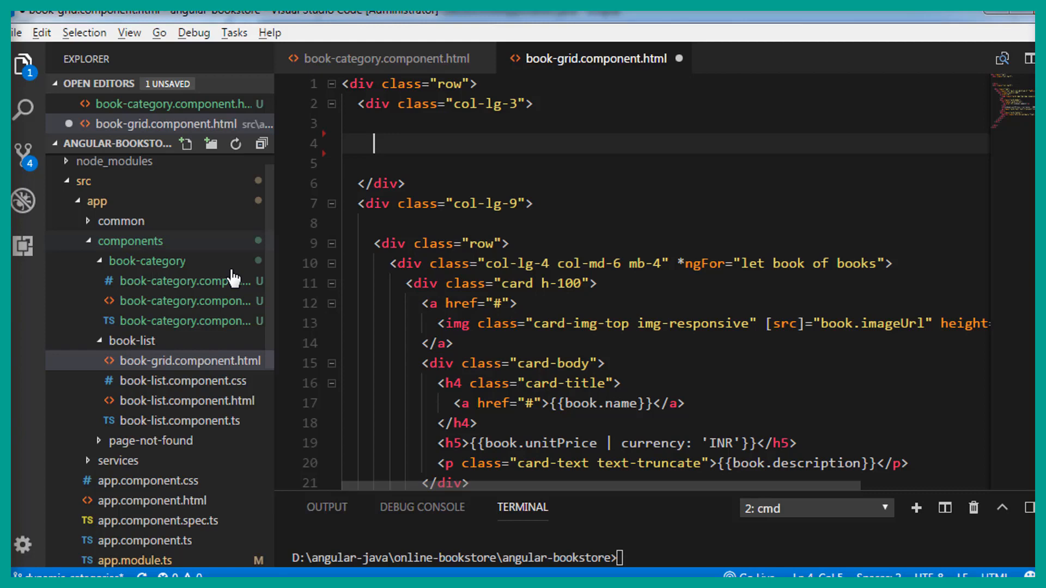
{"action": "mouse_move", "coordinate": [164, 327]}
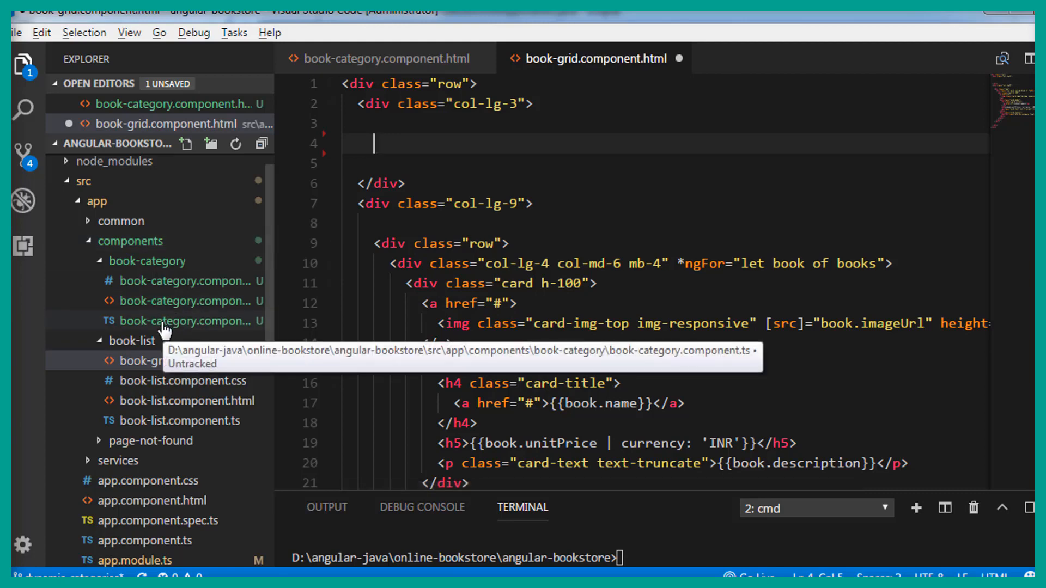
Check the component selector, then add <app-book-category> to book-grid's left column and save
{"action": "left_click", "coordinate": [189, 321]}
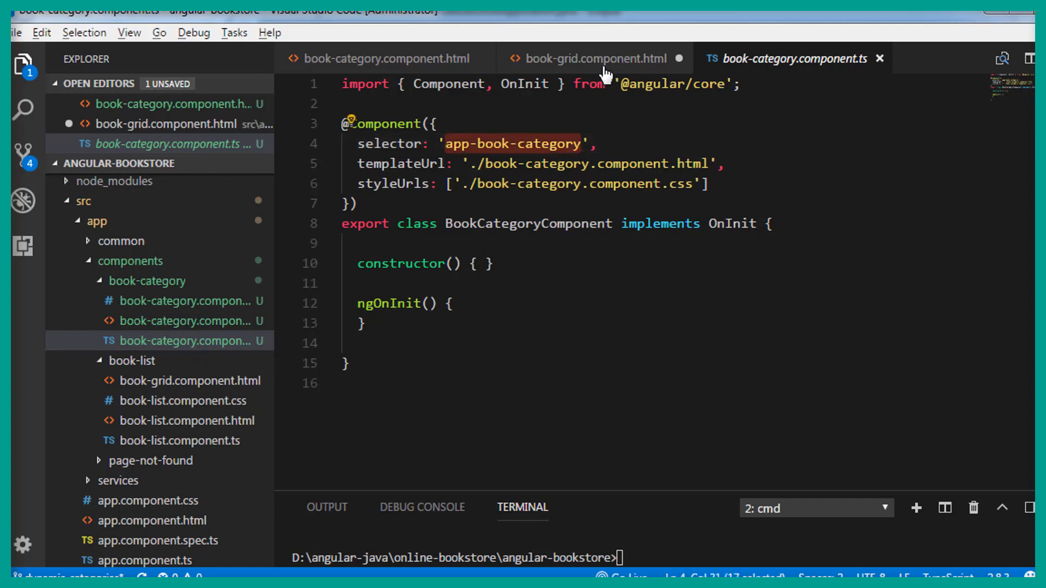
{"action": "left_click", "coordinate": [594, 59]}
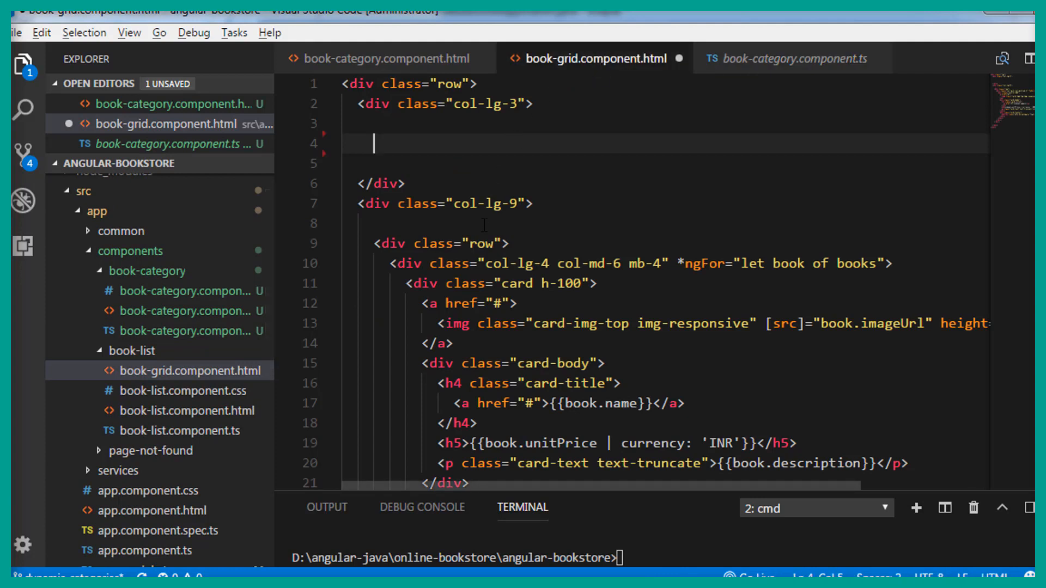
{"action": "type", "text": "<"}
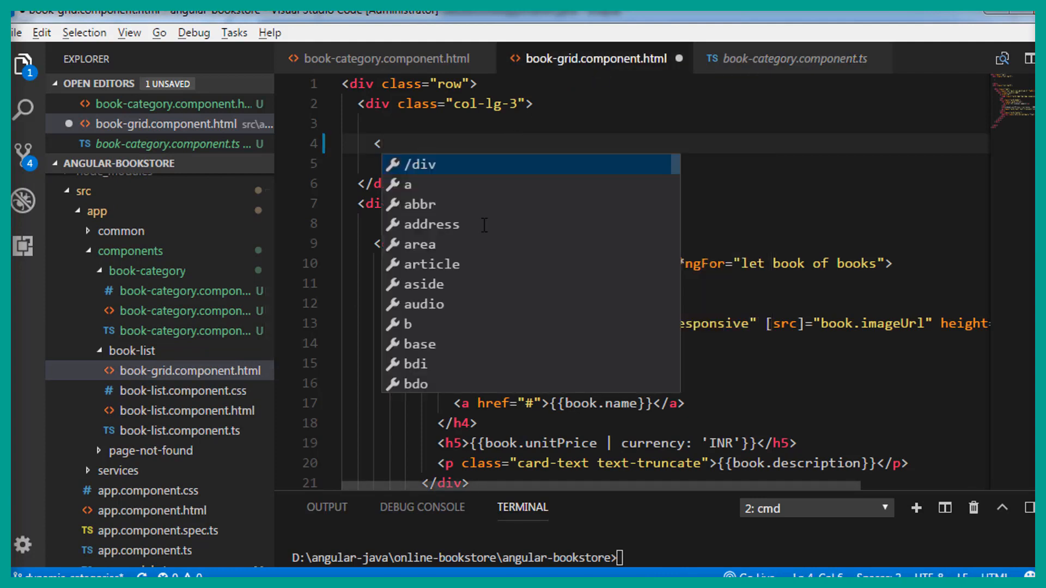
{"action": "type", "text": "app-book-category></app-book-category>"}
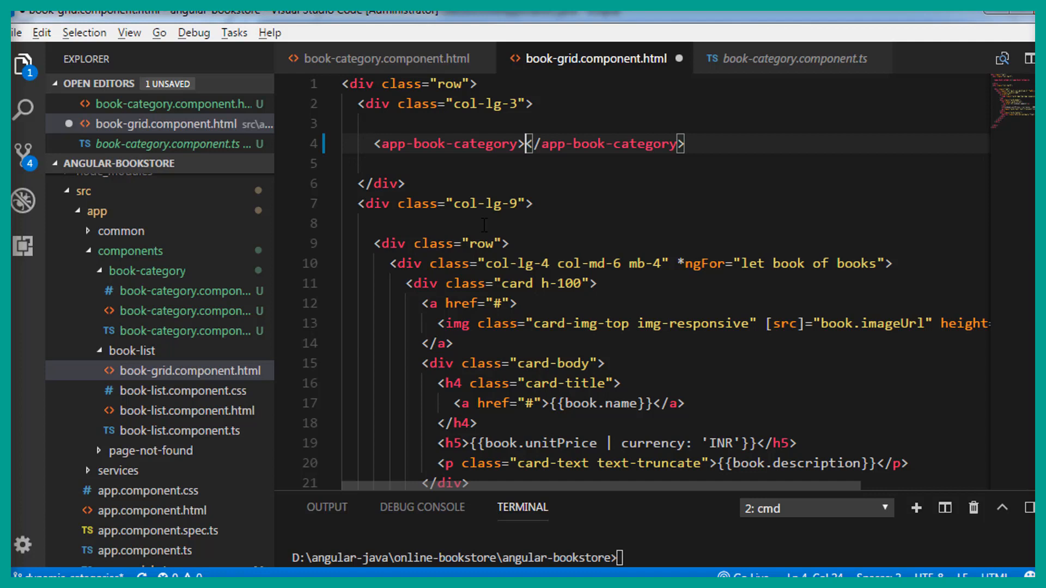
{"action": "key", "text": "ctrl+s"}
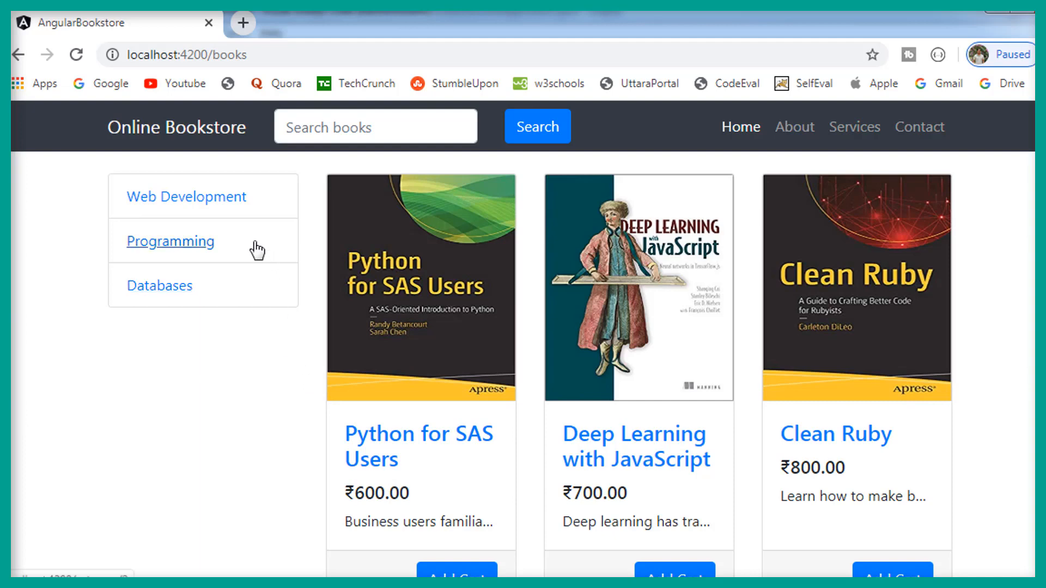
Click the Programming, Databases and Web Development categories in Chrome
{"action": "left_click", "coordinate": [170, 241]}
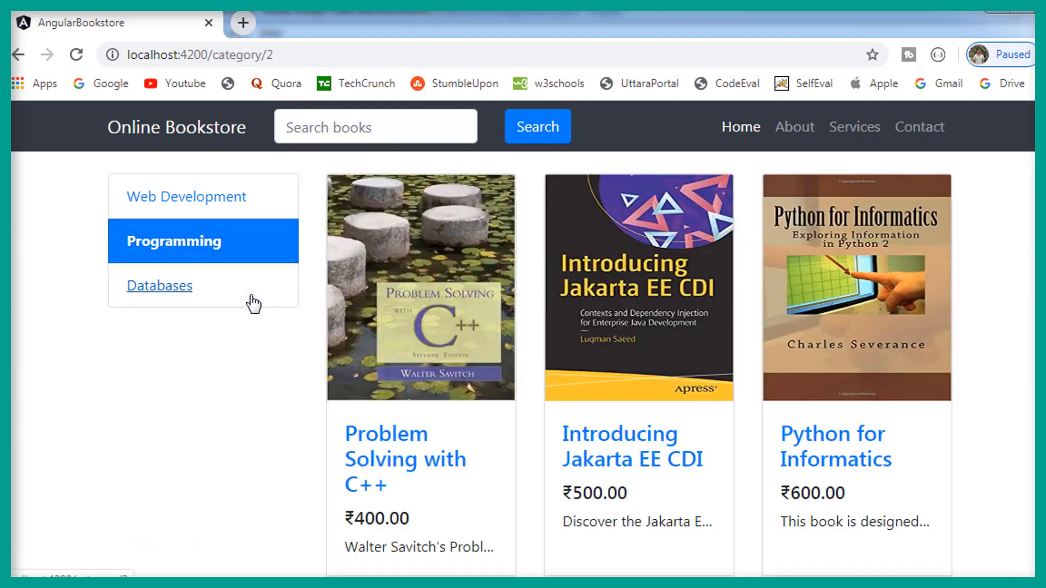
{"action": "left_click", "coordinate": [158, 285]}
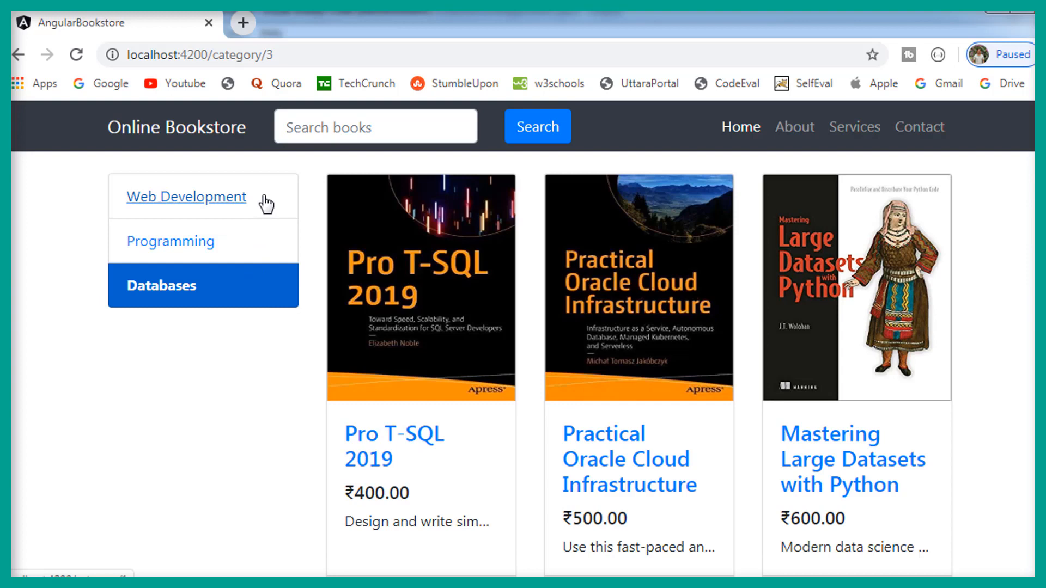
{"action": "left_click", "coordinate": [187, 196]}
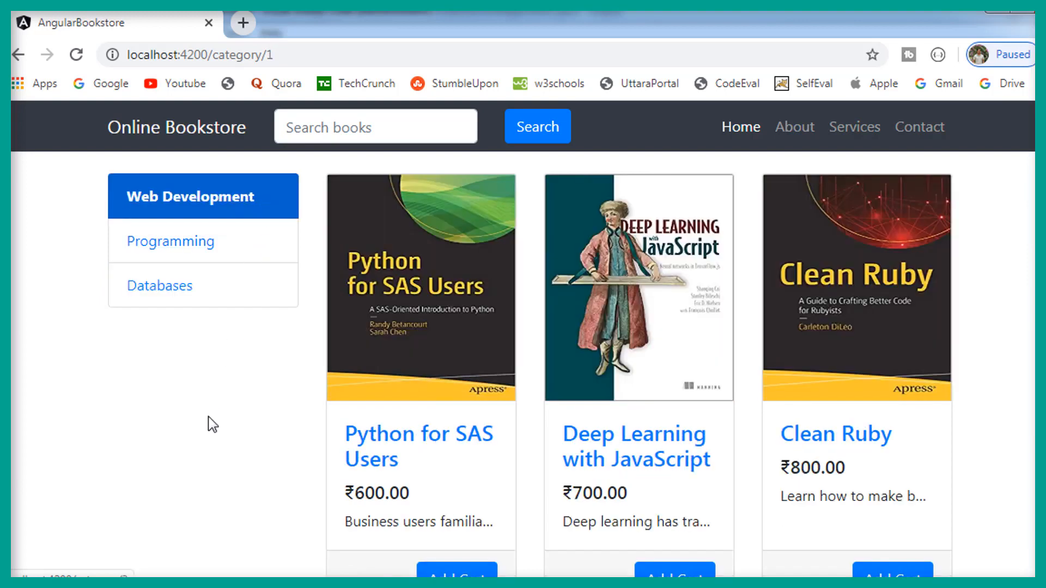
{"action": "mouse_move", "coordinate": [209, 436]}
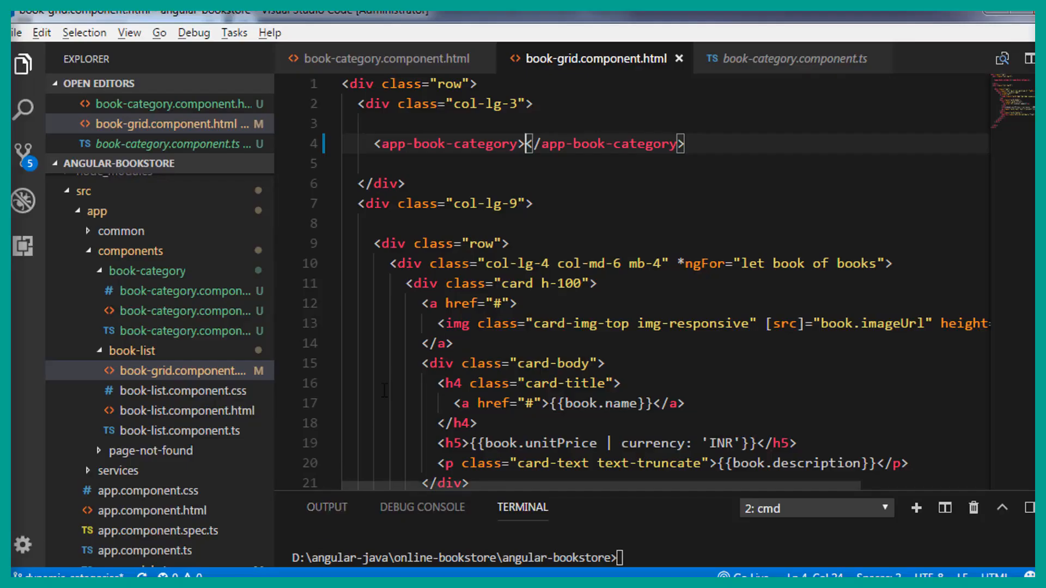
{"action": "mouse_move", "coordinate": [304, 294]}
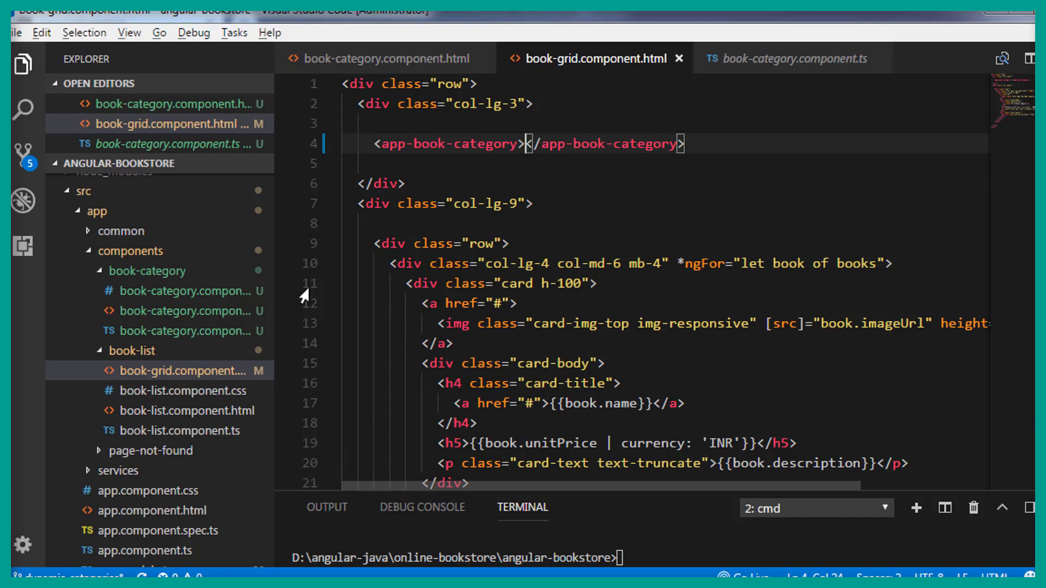
Add 'a:hover { text-decoration: none; }' to book-category.component.css
{"action": "left_click", "coordinate": [187, 291]}
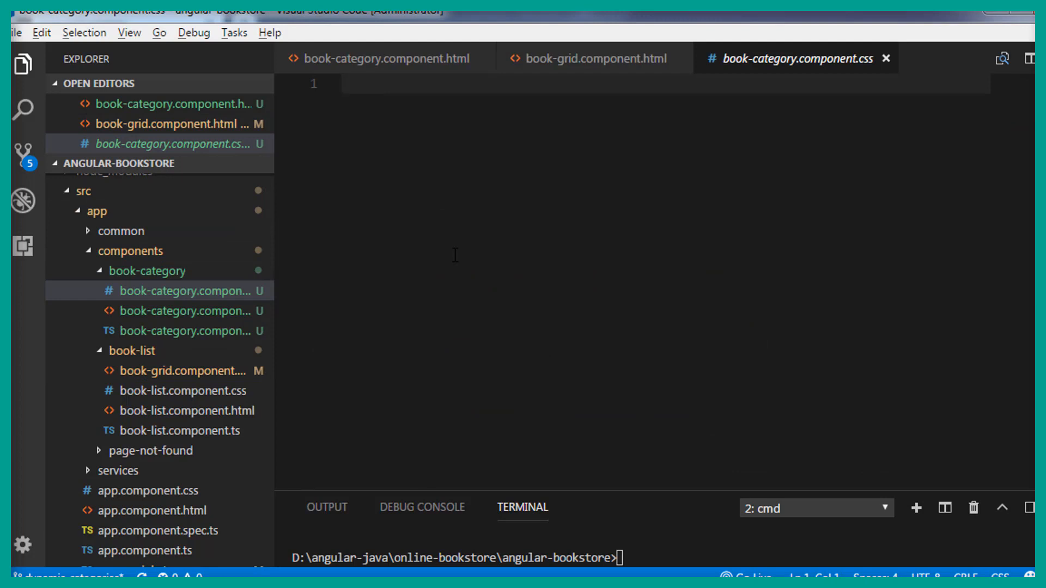
{"action": "type", "text": "a:"}
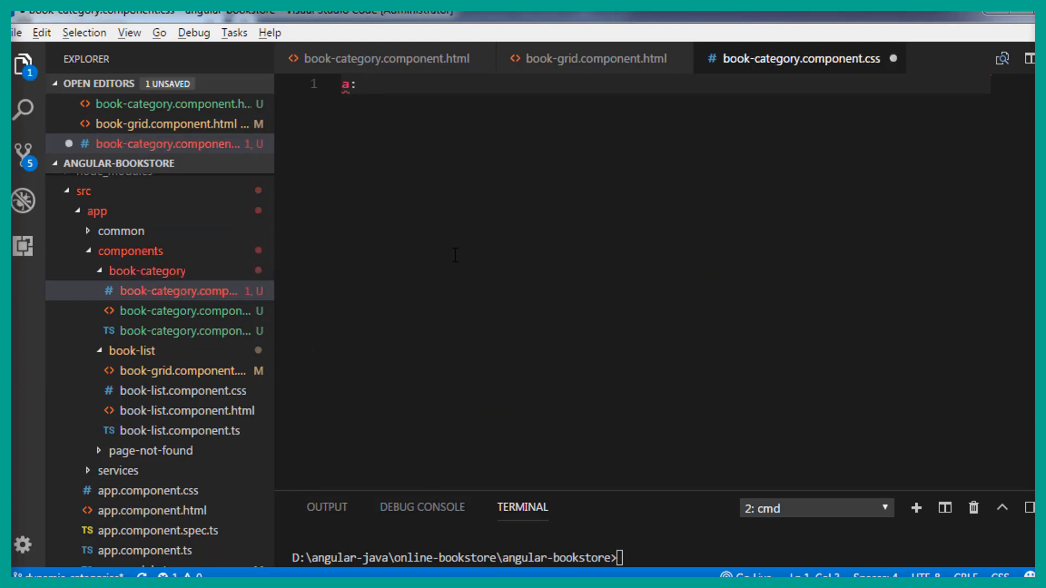
{"action": "type", "text": "hover"}
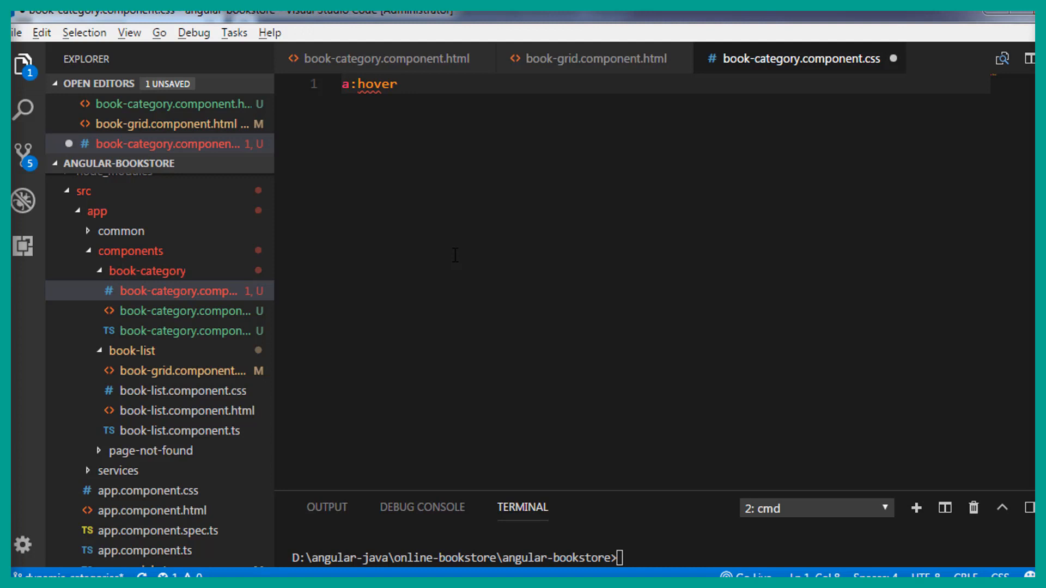
{"action": "type", "text": "{"}
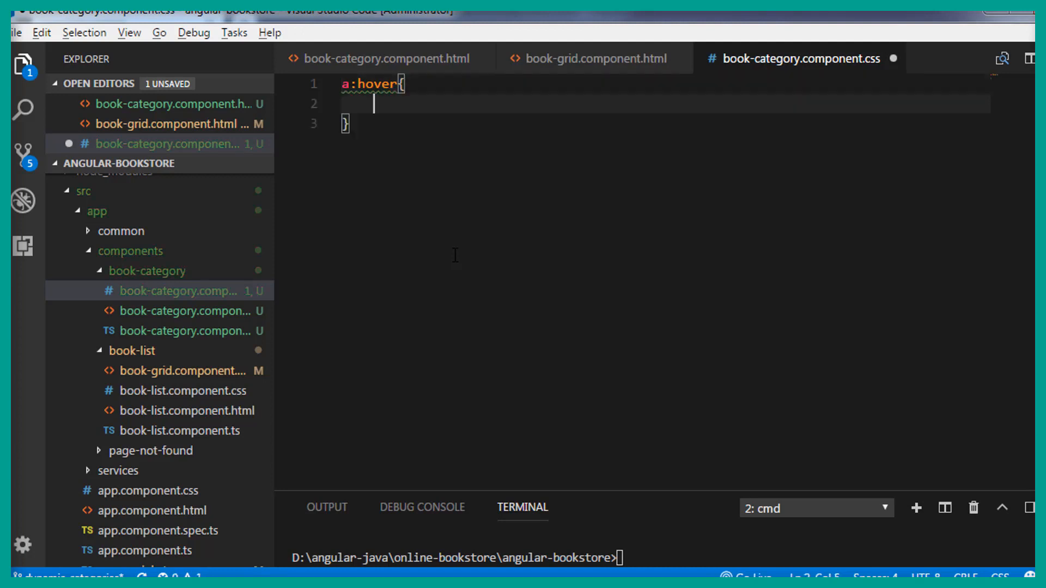
{"action": "type", "text": "text"}
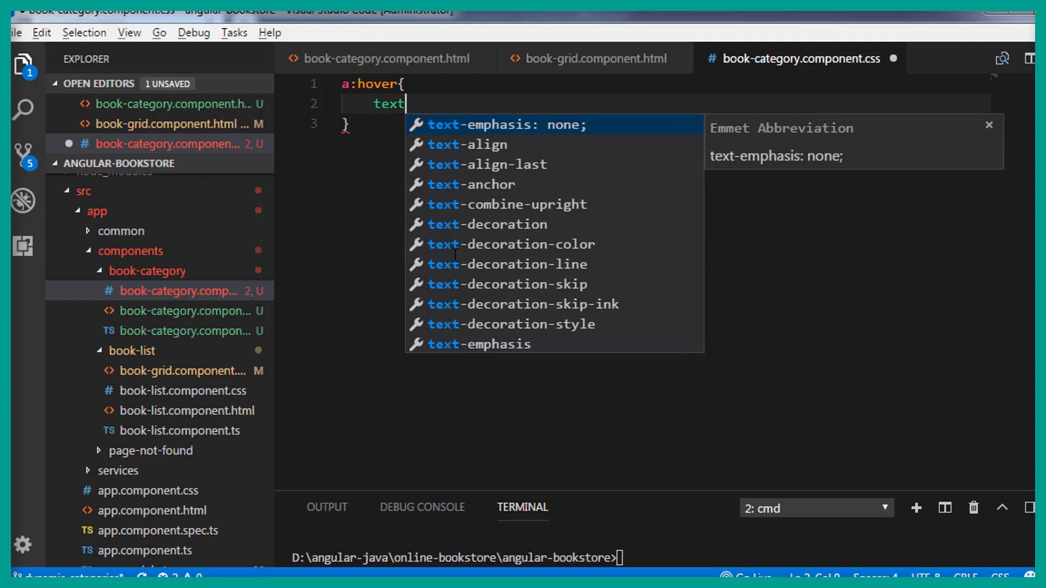
{"action": "type", "text": "-decoration:"}
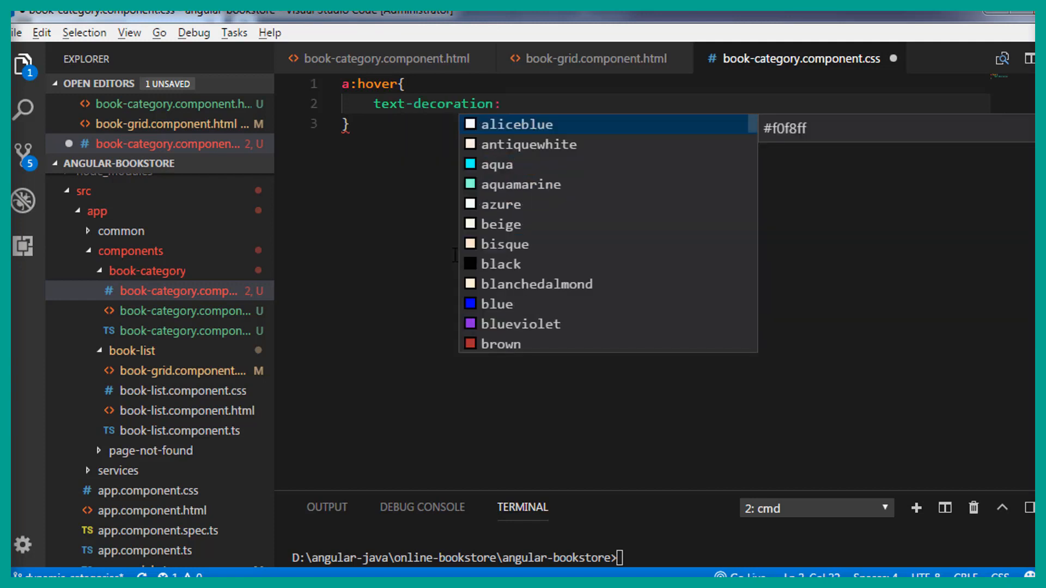
{"action": "type", "text": "none"}
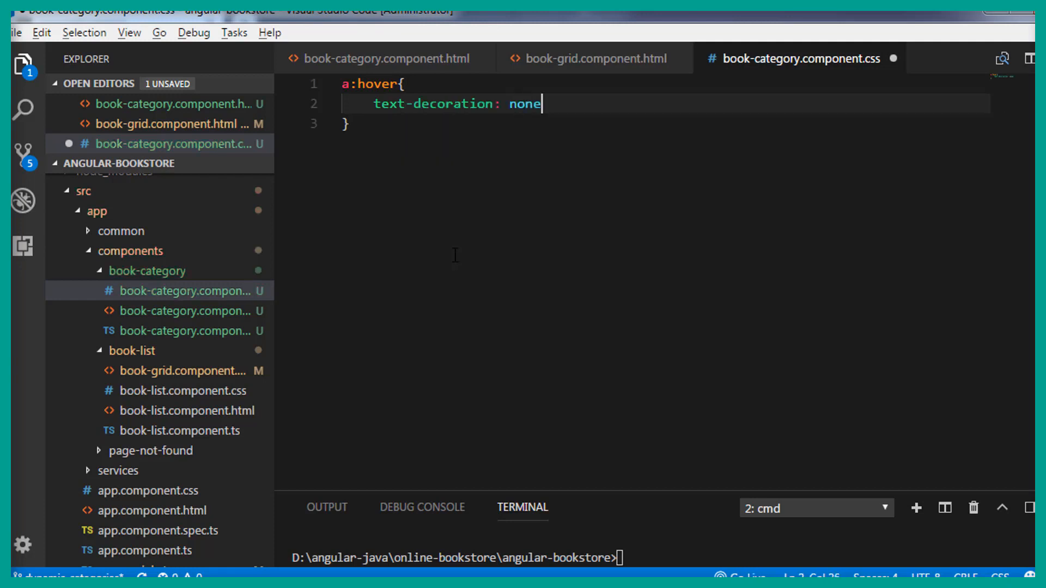
{"action": "type", "text": ";"}
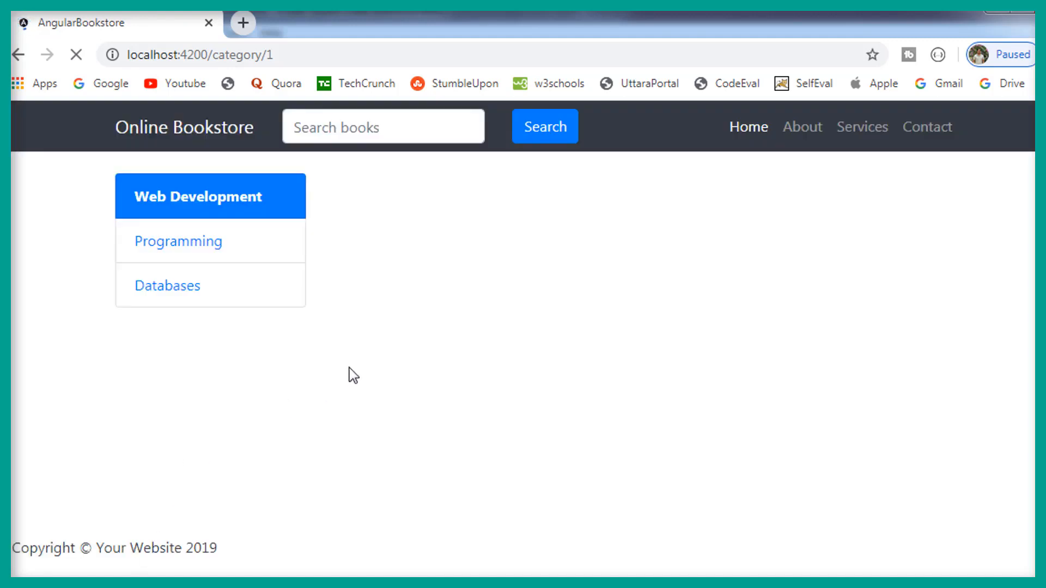
Click Web Development, Programming, Databases, then Programming again, checking links stay un-underlined
{"action": "left_click", "coordinate": [210, 196]}
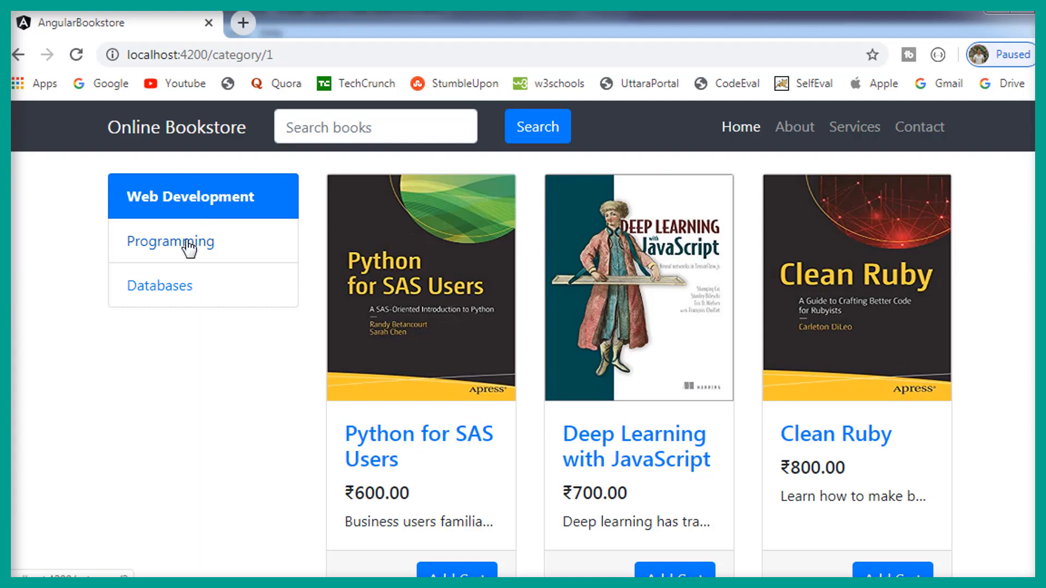
{"action": "left_click", "coordinate": [170, 241]}
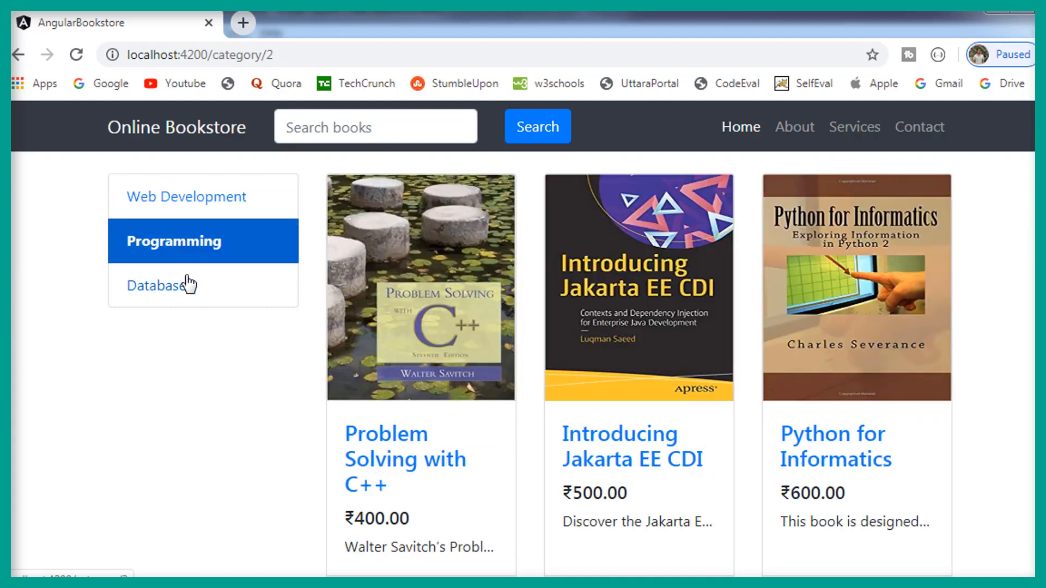
{"action": "left_click", "coordinate": [161, 286]}
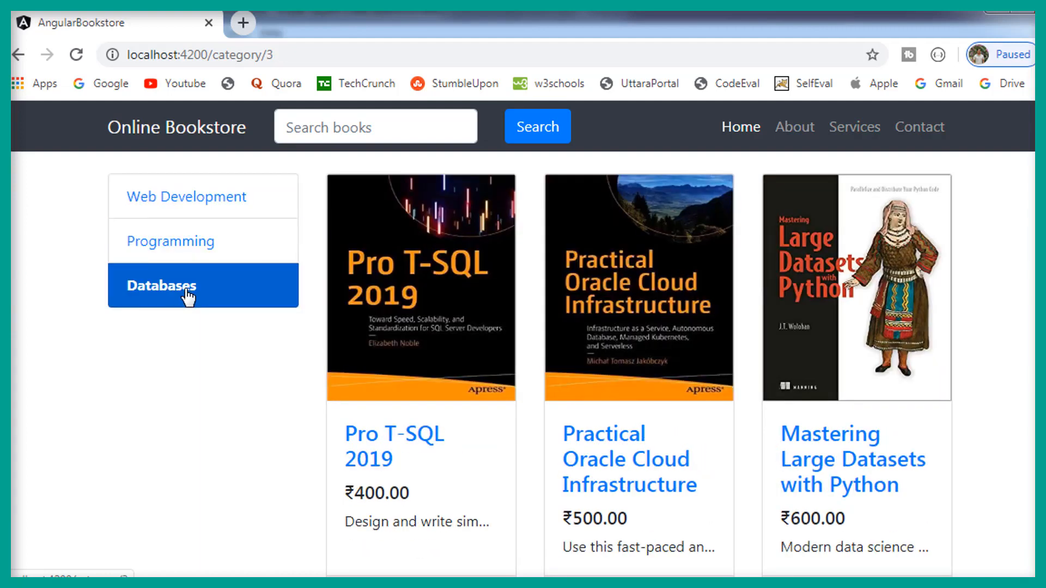
{"action": "left_click", "coordinate": [170, 241]}
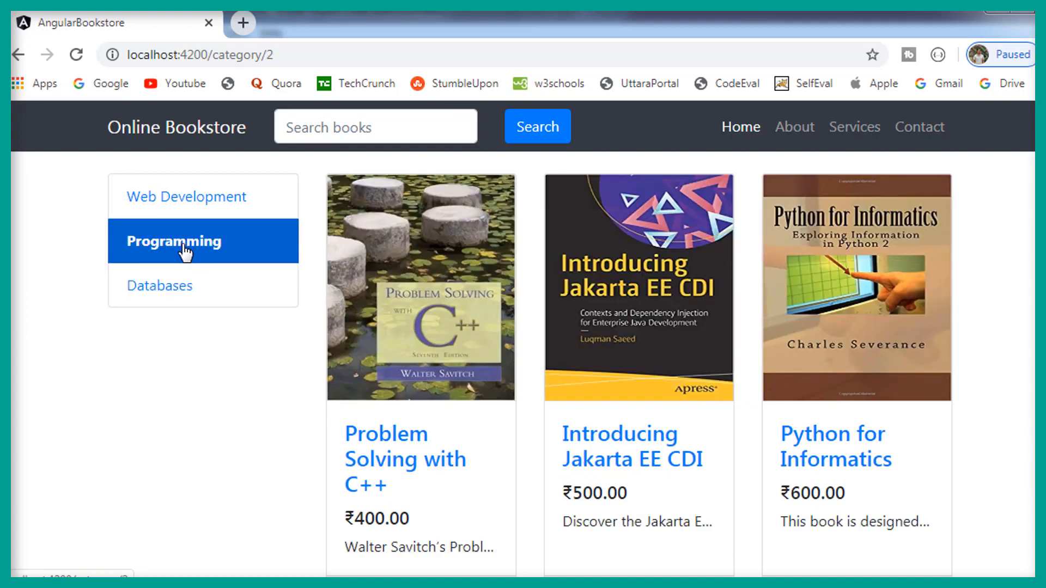
{"action": "mouse_move", "coordinate": [193, 392]}
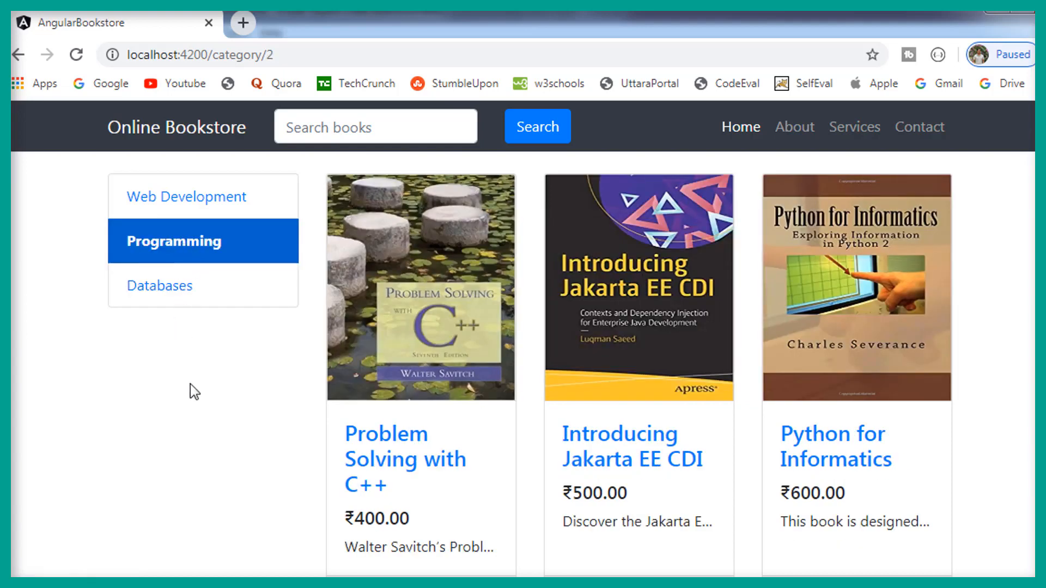